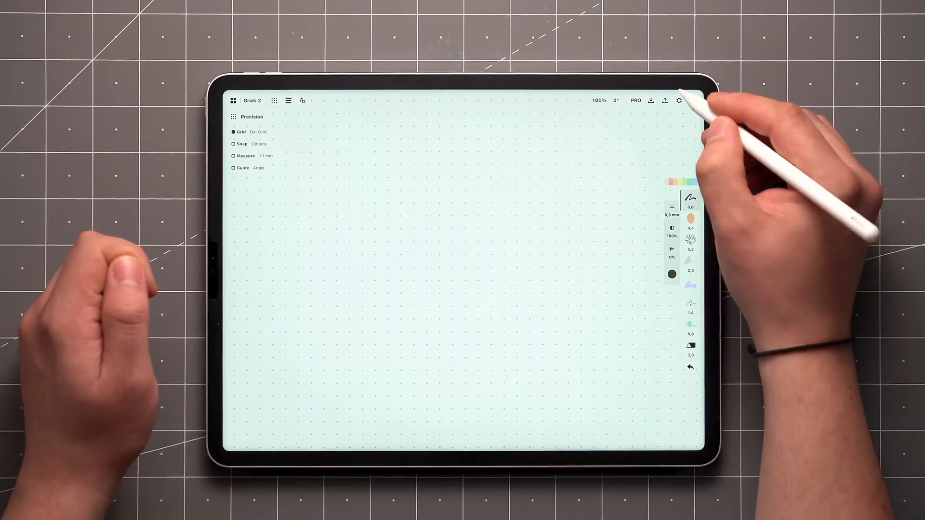
Show the workspace settings with canvas background and grid type options, Dot Grid chosen.
{"action": "left_click", "coordinate": [678, 101]}
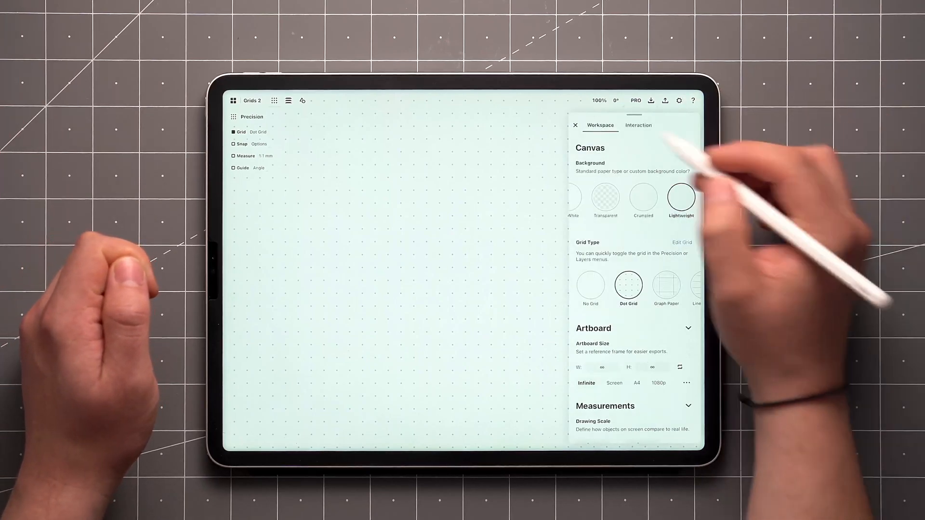
{"action": "left_click", "coordinate": [575, 124]}
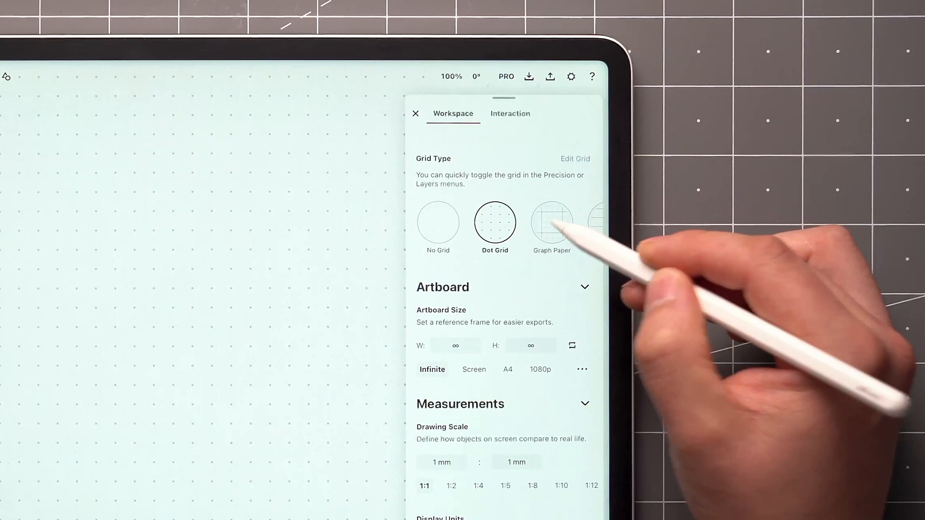
Switch to Graph Paper and apply the 1/4 preset: 10 mm spacing, 4 divisions.
{"action": "left_click", "coordinate": [551, 222]}
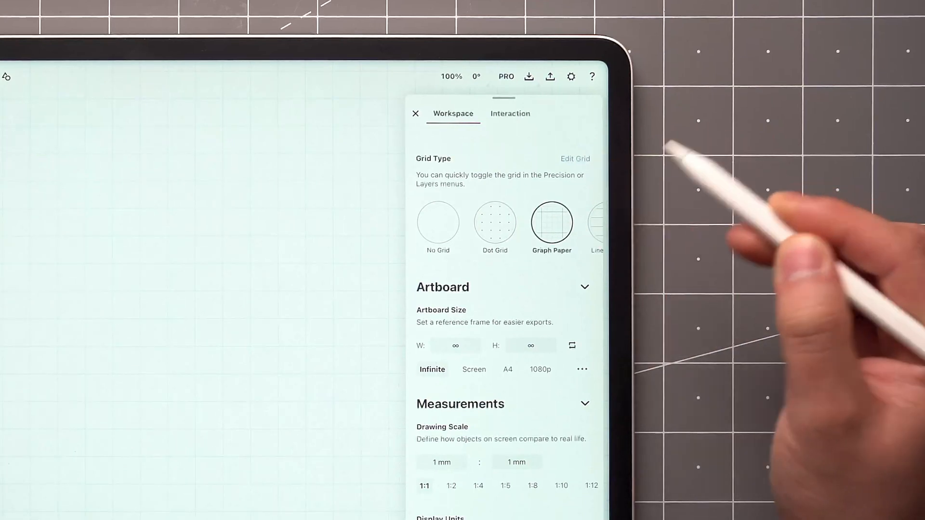
{"action": "left_click", "coordinate": [574, 158]}
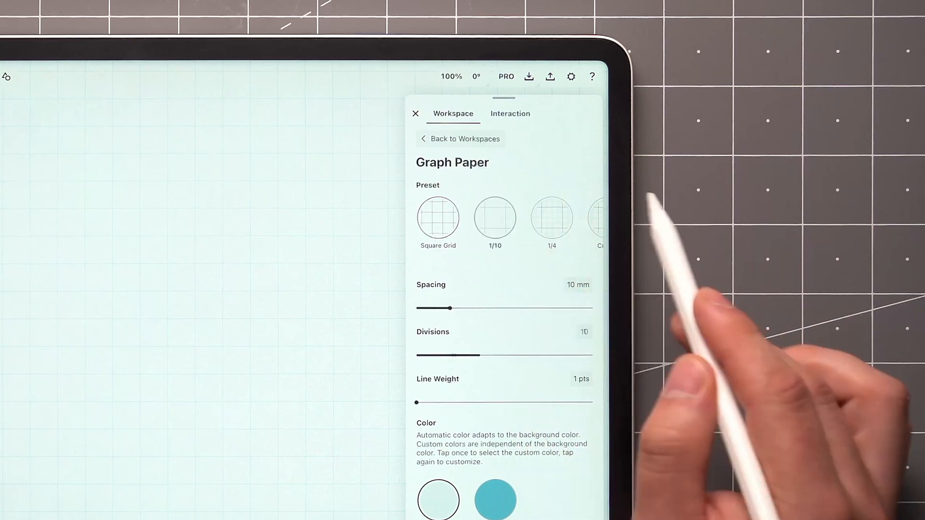
{"action": "left_click", "coordinate": [551, 218]}
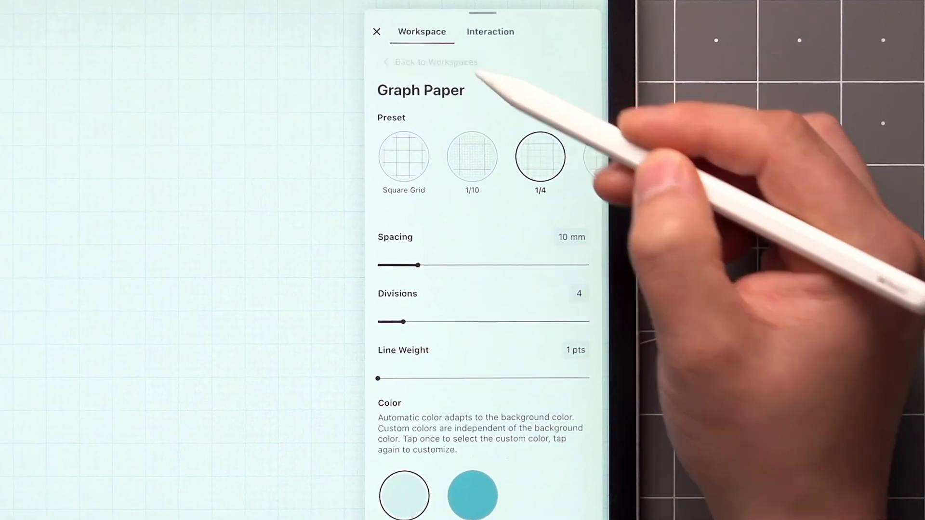
Drag the graph paper spacing up to 51 mm, keeping 4 divisions.
{"action": "scroll", "scroll_direction": "down", "scroll_amount": 3}
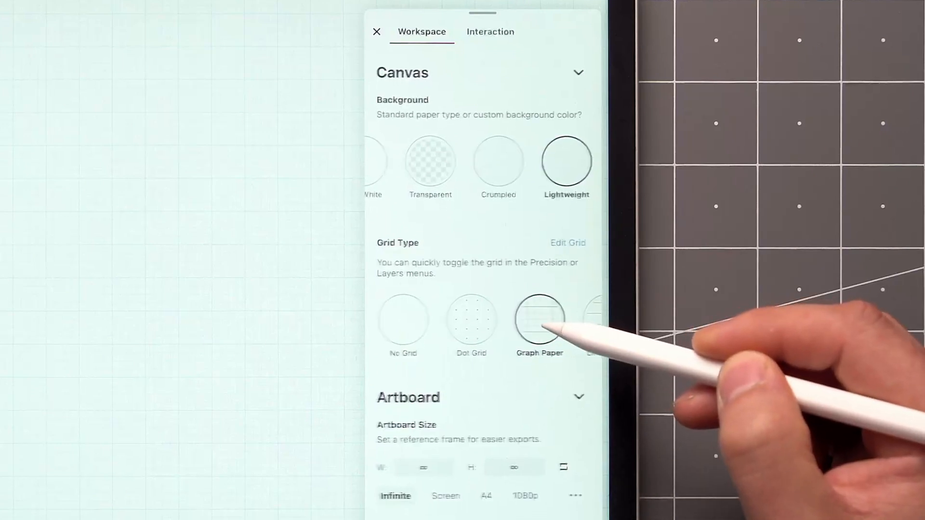
{"action": "left_click", "coordinate": [540, 318]}
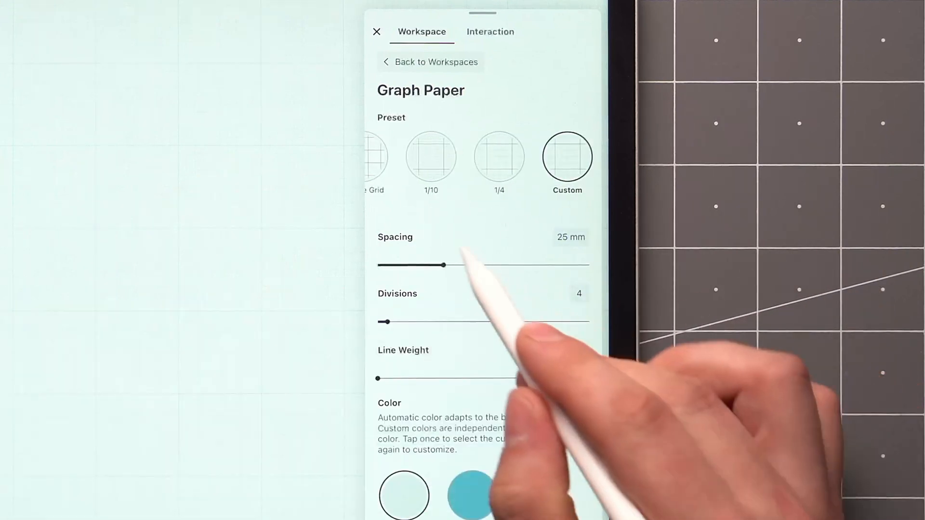
{"action": "left_click_drag", "start_coordinate": [428, 265], "coordinate": [470, 265]}
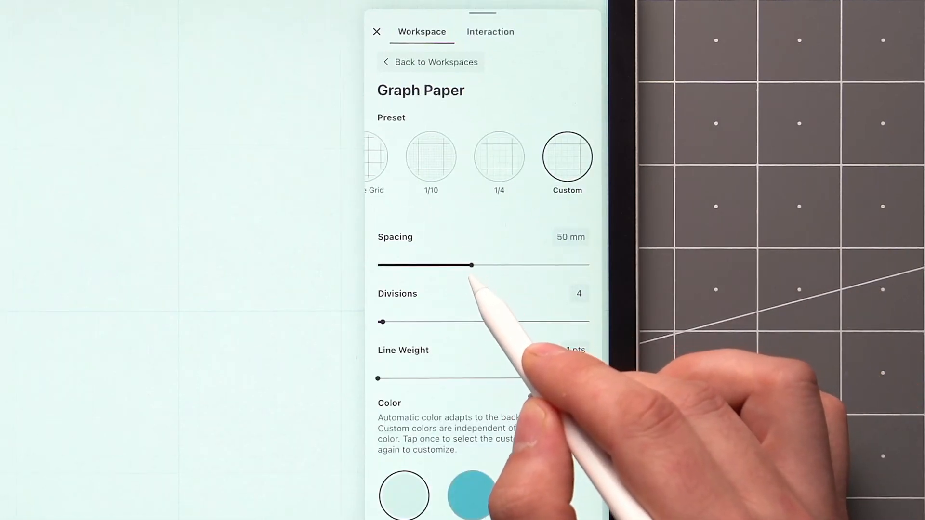
{"action": "left_click_drag", "start_coordinate": [470, 265], "coordinate": [472, 265]}
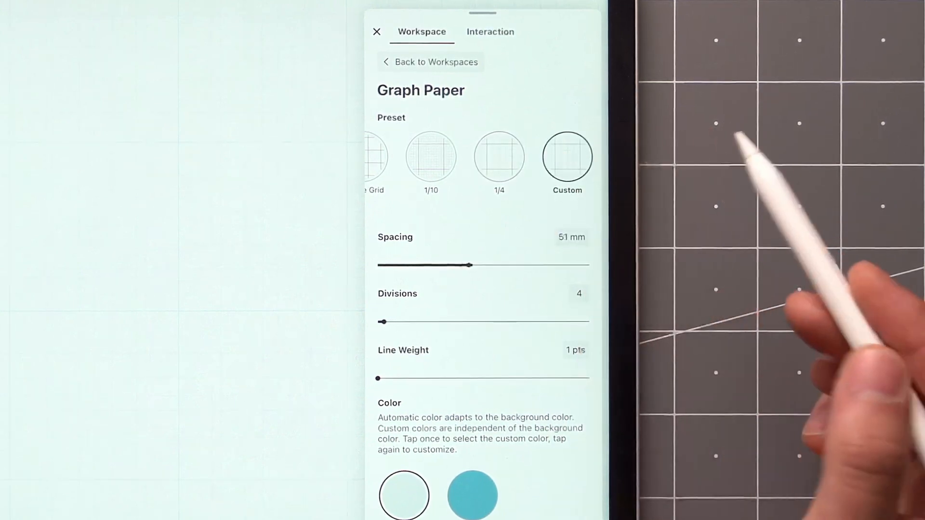
Preview the 1/10 preset, return to Custom, and set divisions to 10 at 51 mm spacing.
{"action": "left_click", "coordinate": [430, 156]}
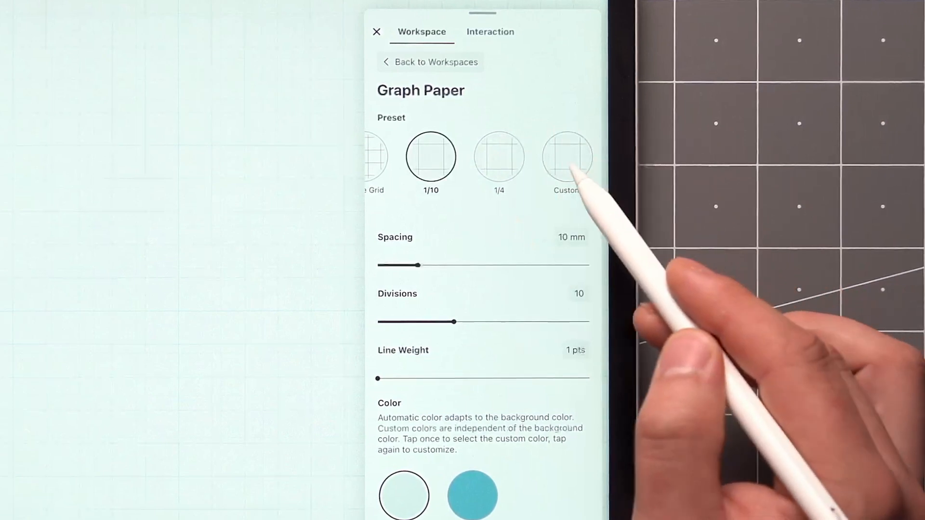
{"action": "left_click", "coordinate": [567, 156]}
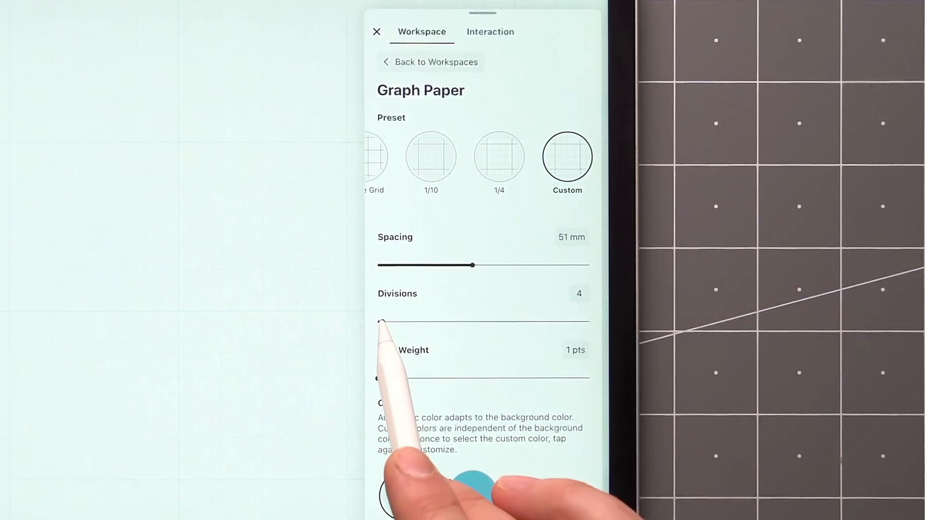
{"action": "left_click_drag", "start_coordinate": [382, 322], "coordinate": [402, 322]}
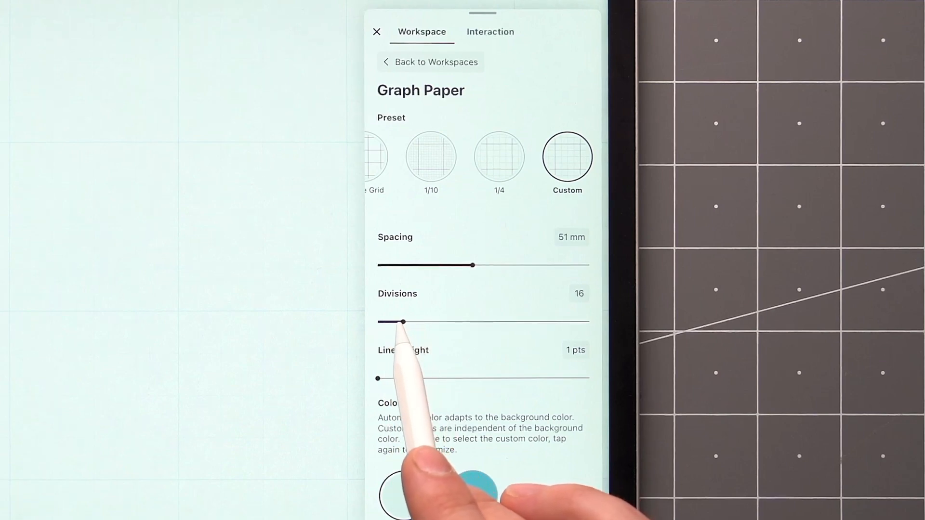
{"action": "left_click_drag", "start_coordinate": [403, 321], "coordinate": [388, 301]}
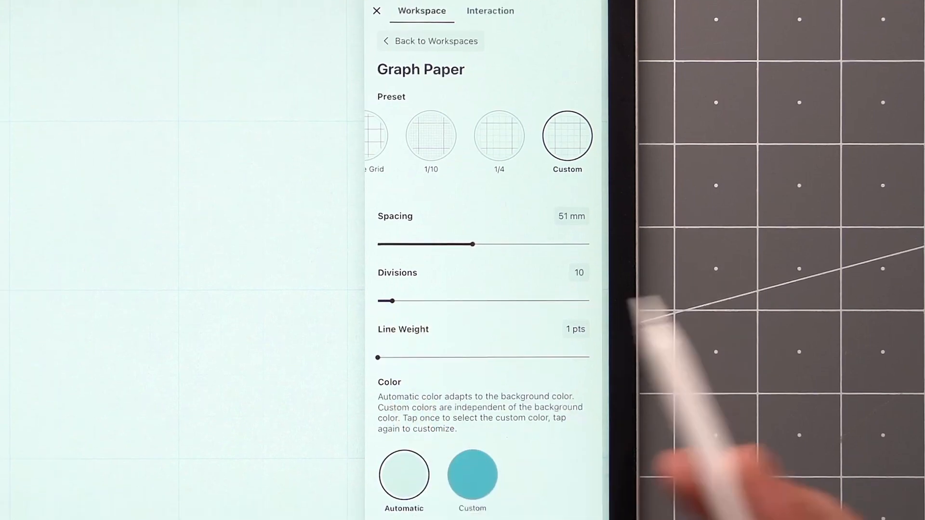
Set grid line weight to 2 pts, raise opacity, and choose a custom line colour swatch.
{"action": "scroll", "scroll_direction": "down", "scroll_amount": 3}
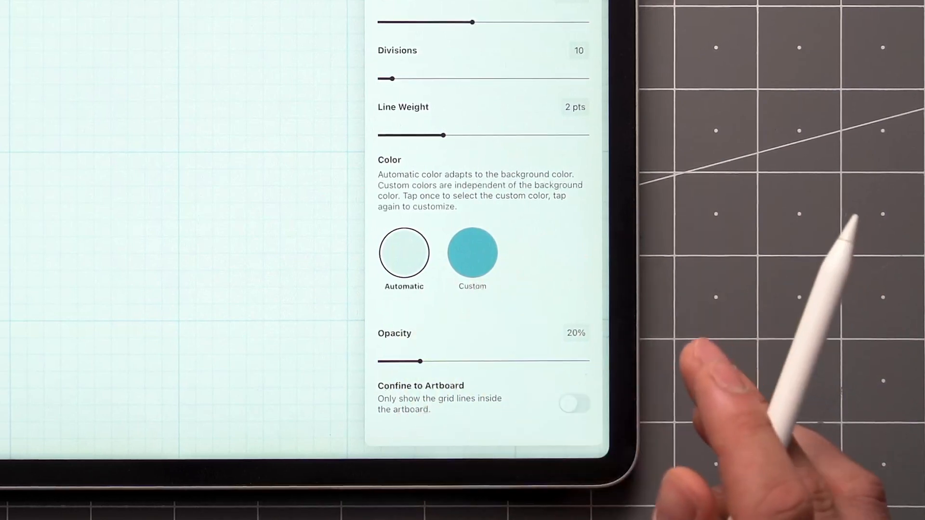
{"action": "left_click", "coordinate": [472, 254]}
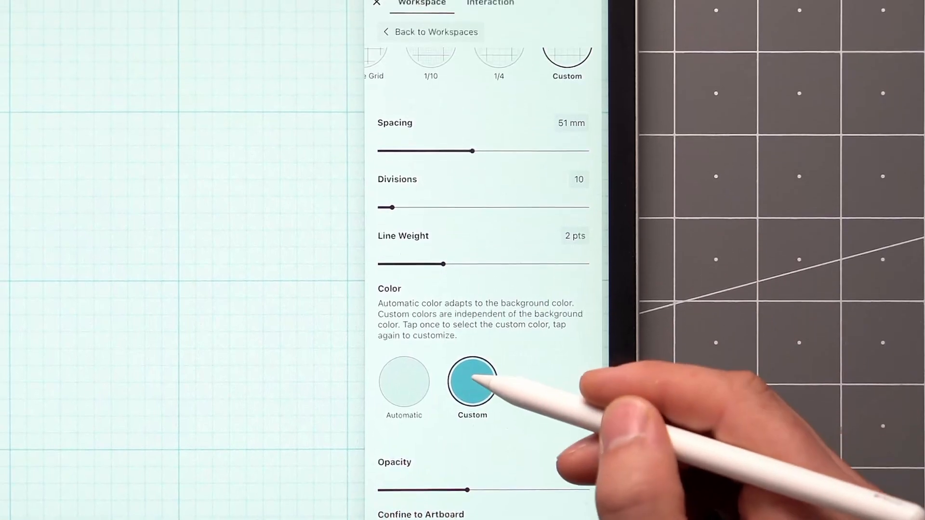
{"action": "left_click", "coordinate": [472, 384]}
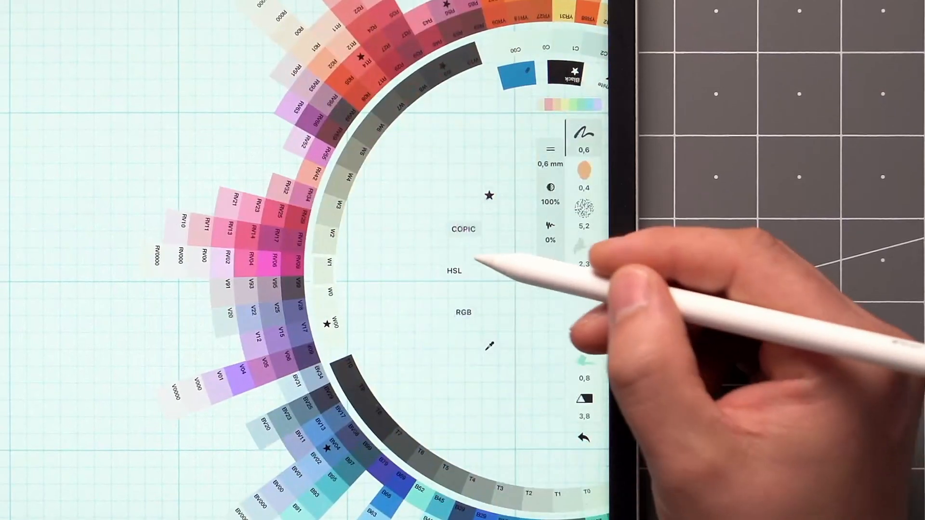
Pick a blue line colour for an isometric grid at 35% opacity.
{"action": "left_click", "coordinate": [454, 271]}
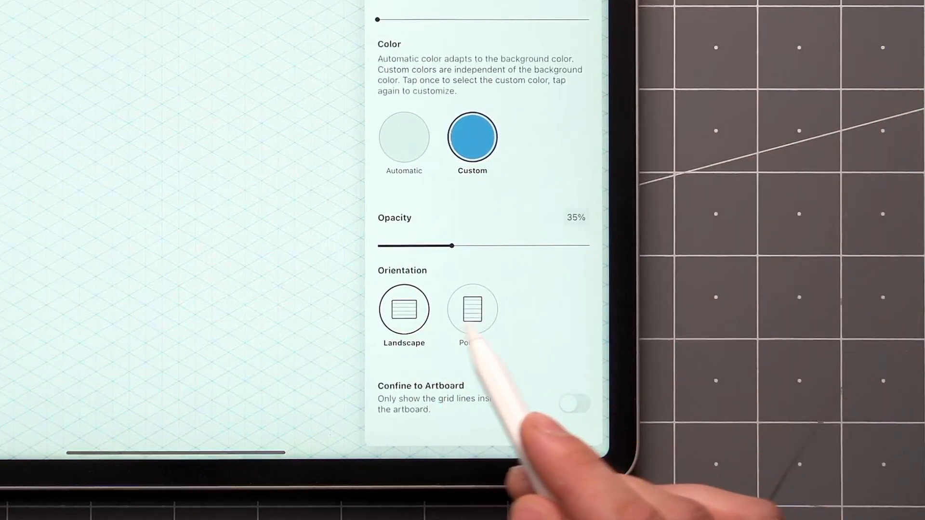
Set the isometric grid to Portrait orientation and return to the grid type list.
{"action": "left_click", "coordinate": [472, 309]}
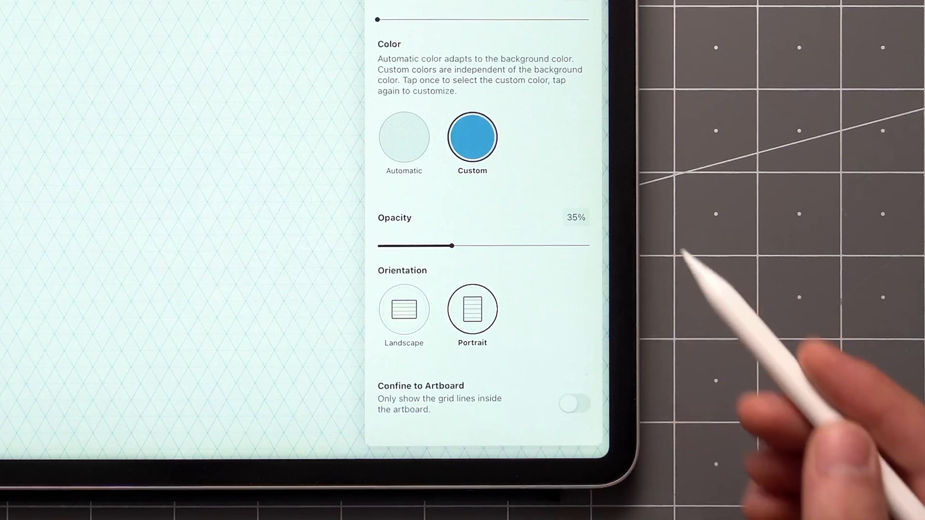
{"action": "left_click", "coordinate": [575, 403]}
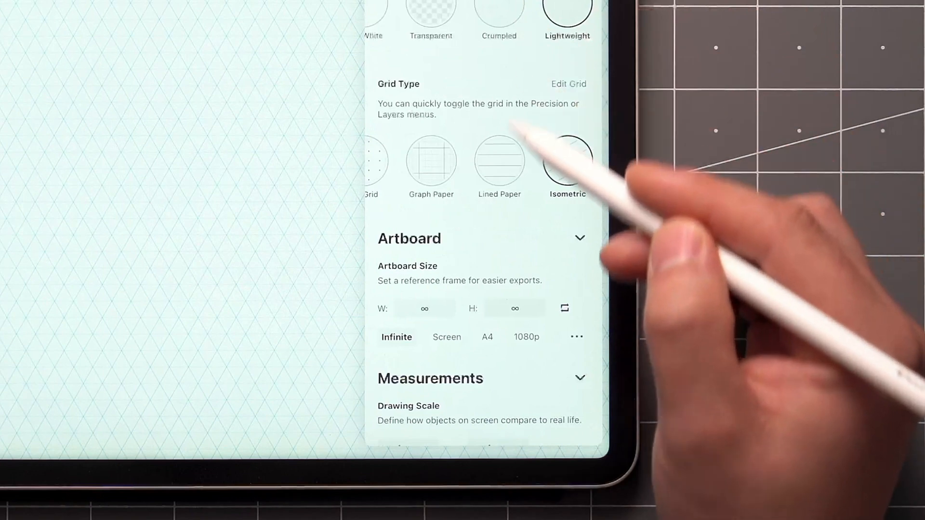
Switch to a 2-Point perspective grid, try a preset, and lower density to 32.
{"action": "left_click", "coordinate": [524, 337]}
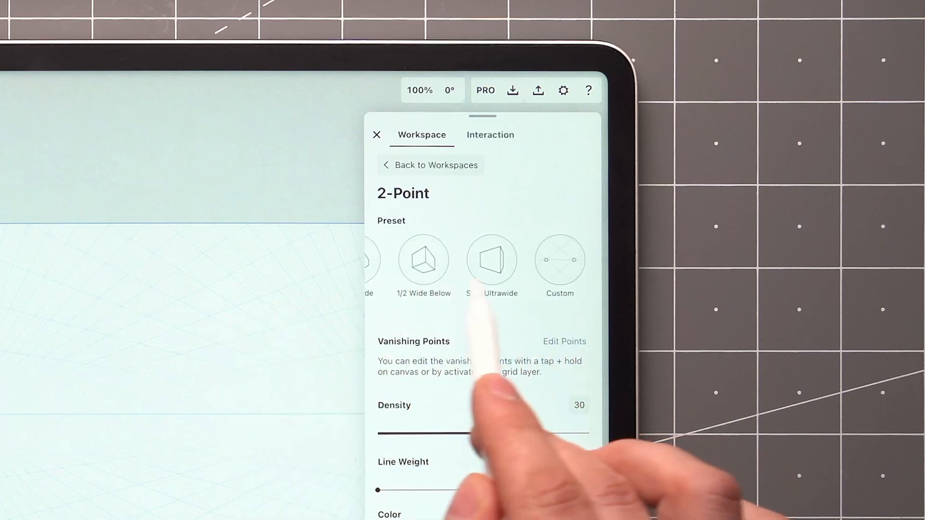
{"action": "left_click", "coordinate": [492, 260]}
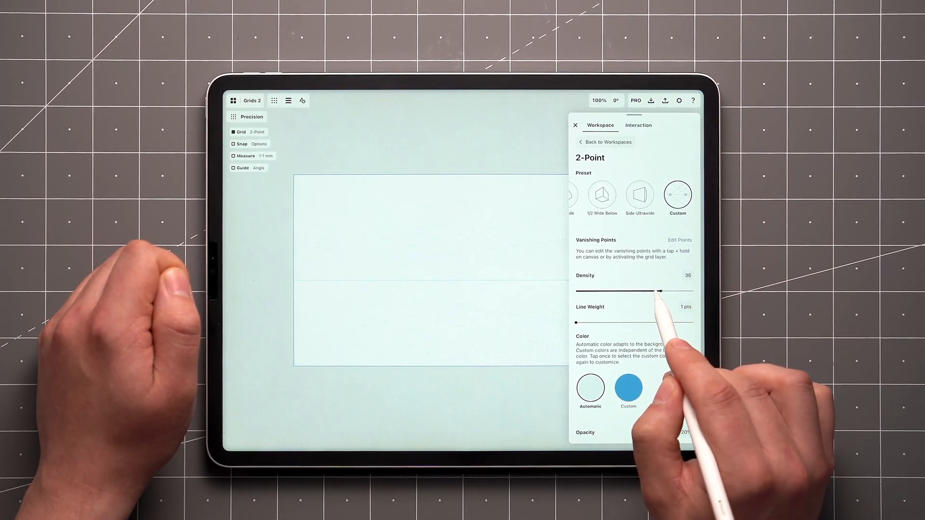
{"action": "left_click_drag", "start_coordinate": [658, 291], "coordinate": [648, 291]}
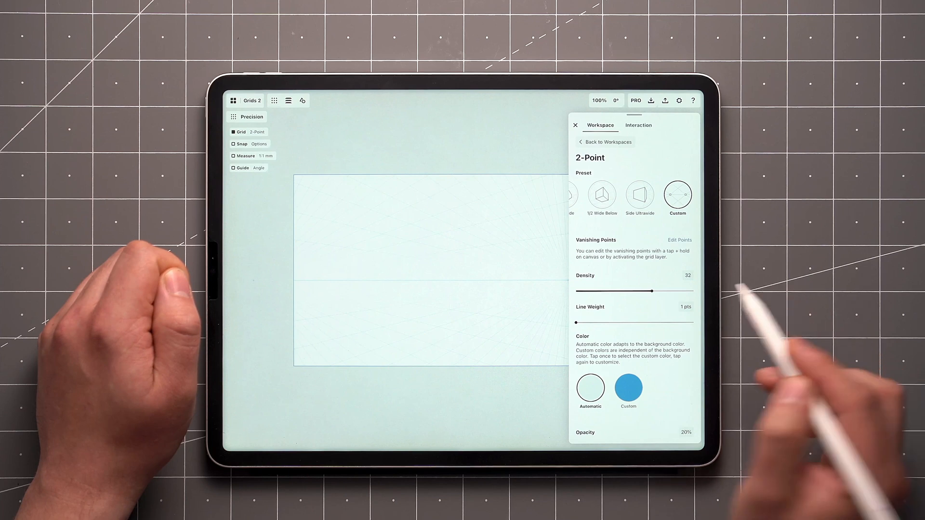